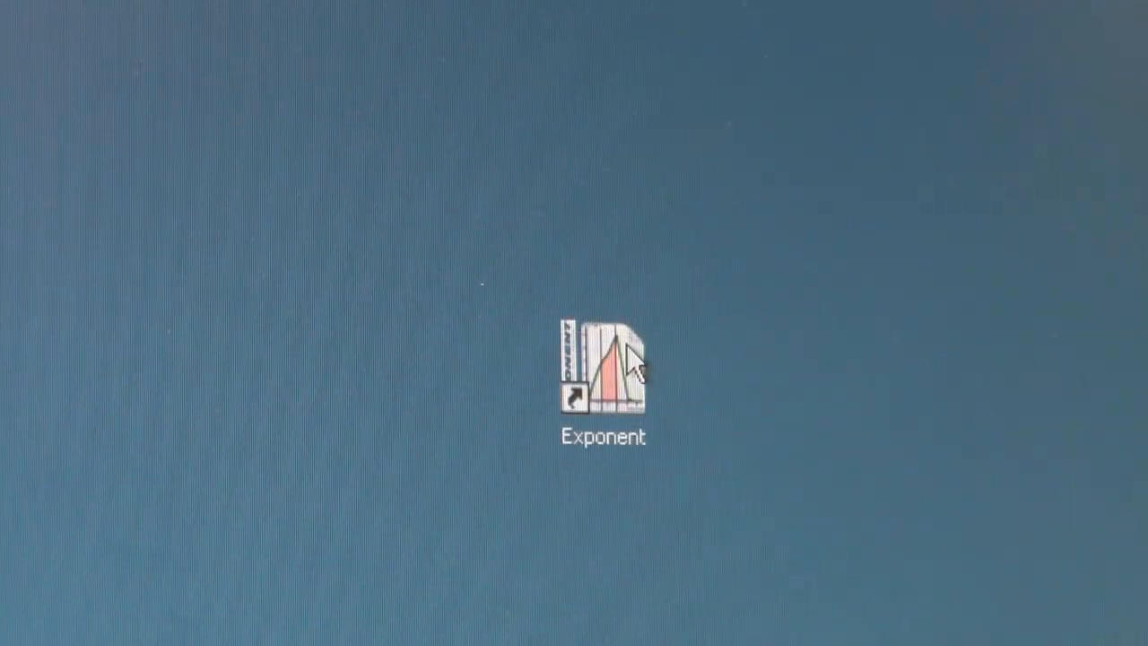
- Start Exponent from its desktop shortcut to get an empty Graph1
{"action": "double_click", "coordinate": [603, 366]}
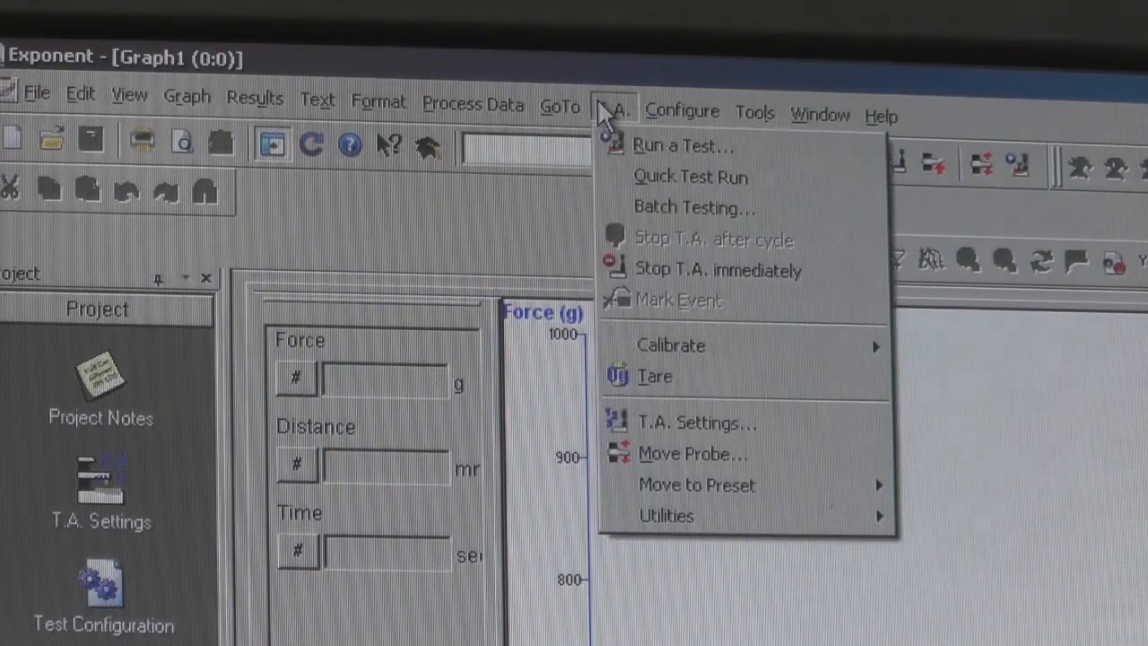
{"action": "mouse_move", "coordinate": [712, 348]}
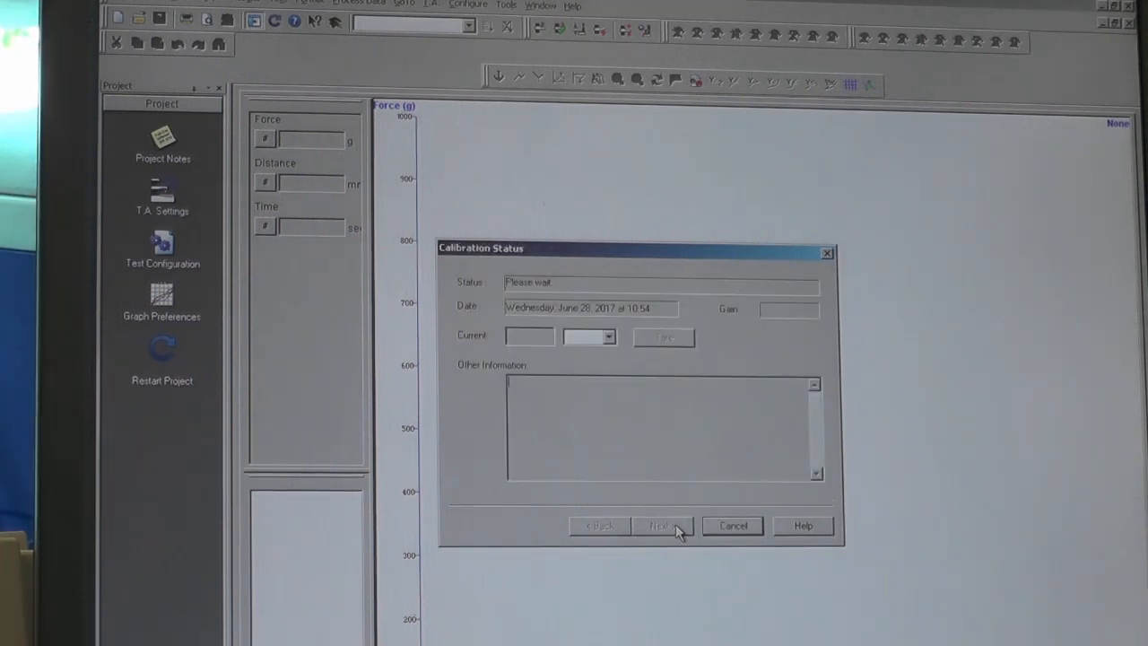
- Continue through the force calibration status check until it closes
{"action": "left_click", "coordinate": [661, 526]}
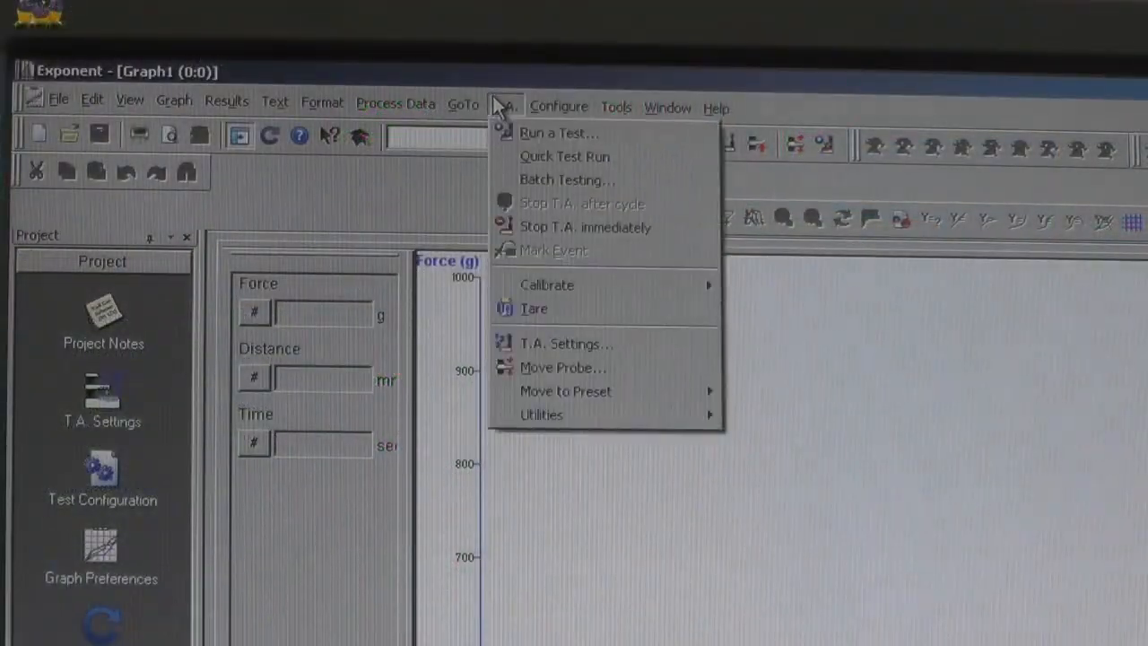
{"action": "mouse_move", "coordinate": [556, 269]}
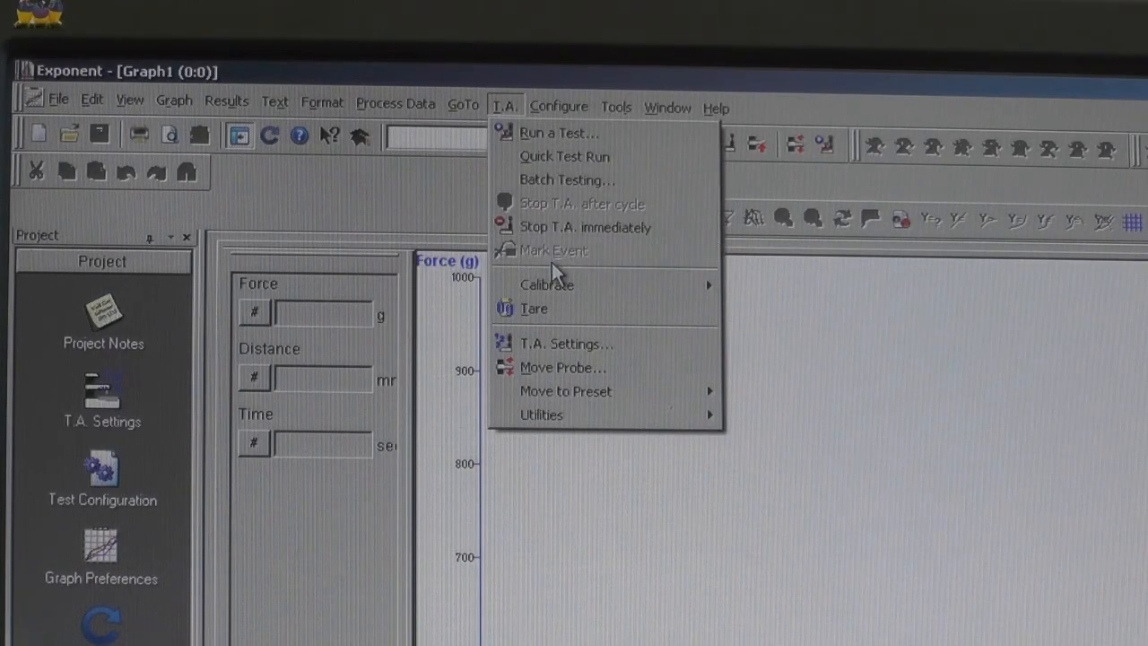
- Calibrate probe height with return distance 10 mm, speed 10 mm/sec, contact force 1 g
{"action": "left_click", "coordinate": [546, 284]}
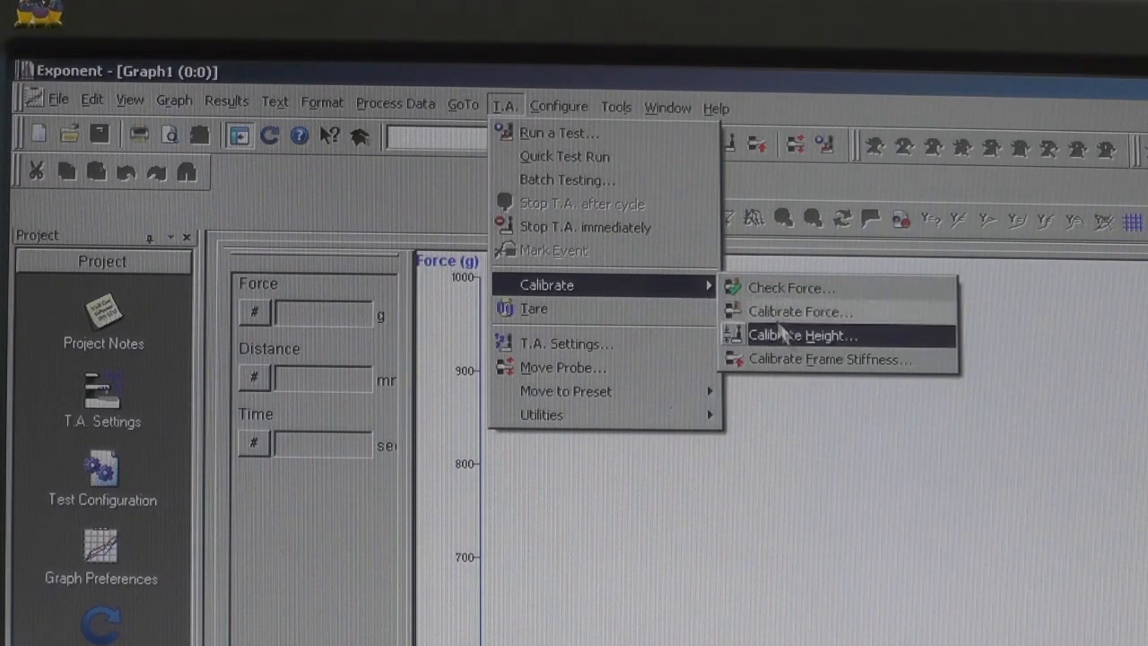
{"action": "left_click", "coordinate": [801, 334]}
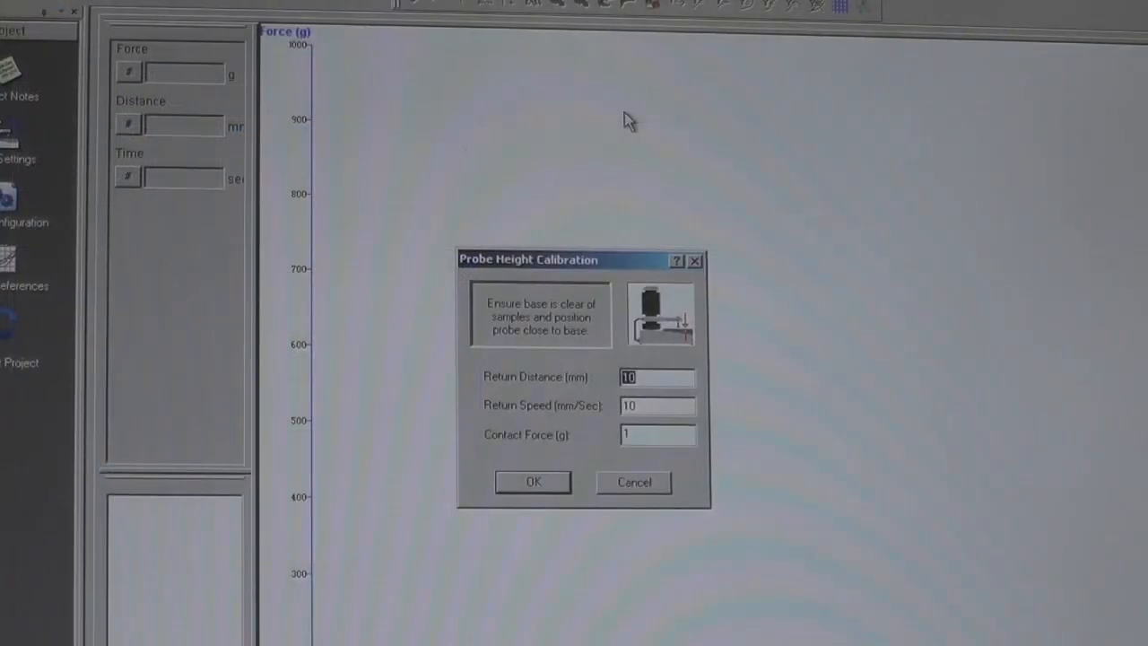
{"action": "mouse_move", "coordinate": [506, 439]}
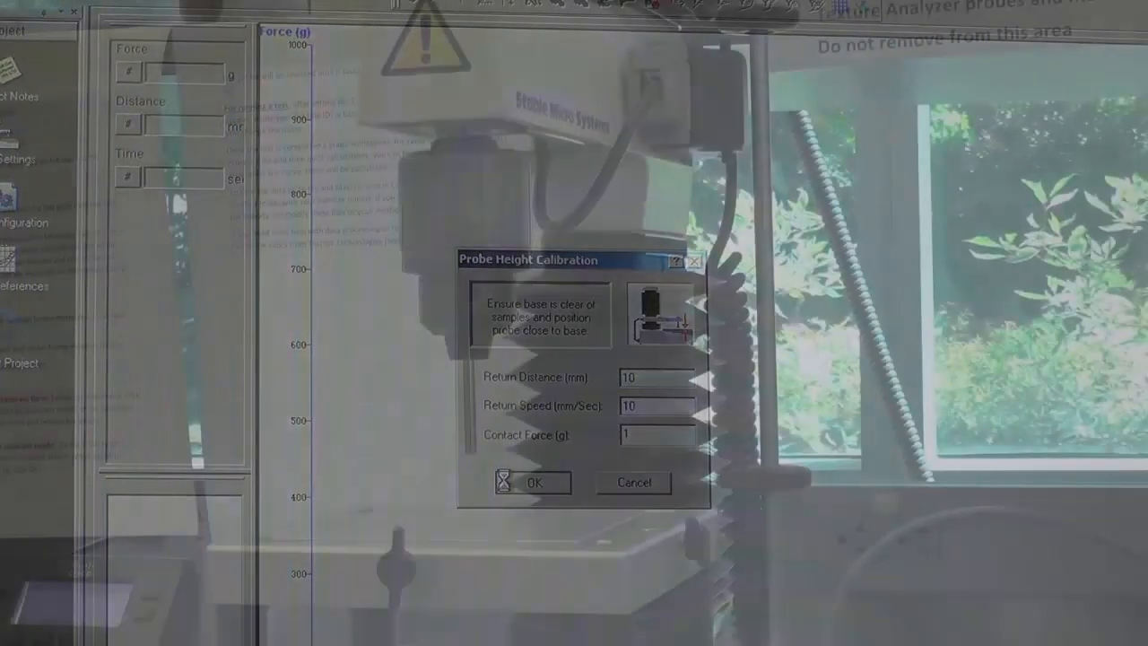
{"action": "left_click", "coordinate": [533, 482]}
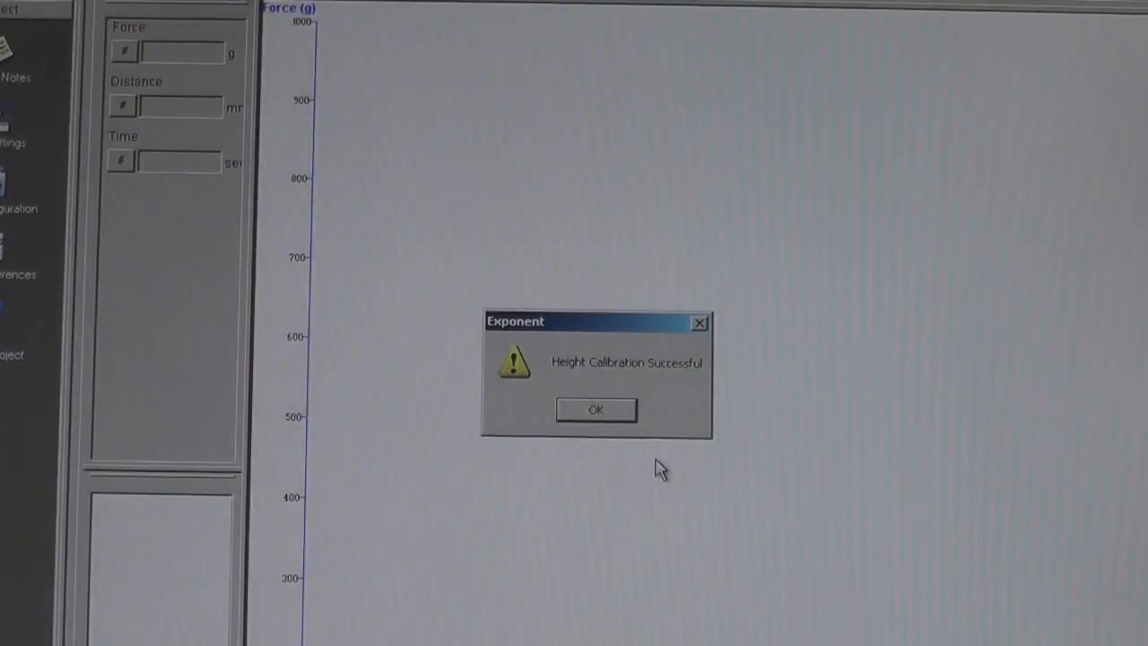
{"action": "mouse_move", "coordinate": [655, 451]}
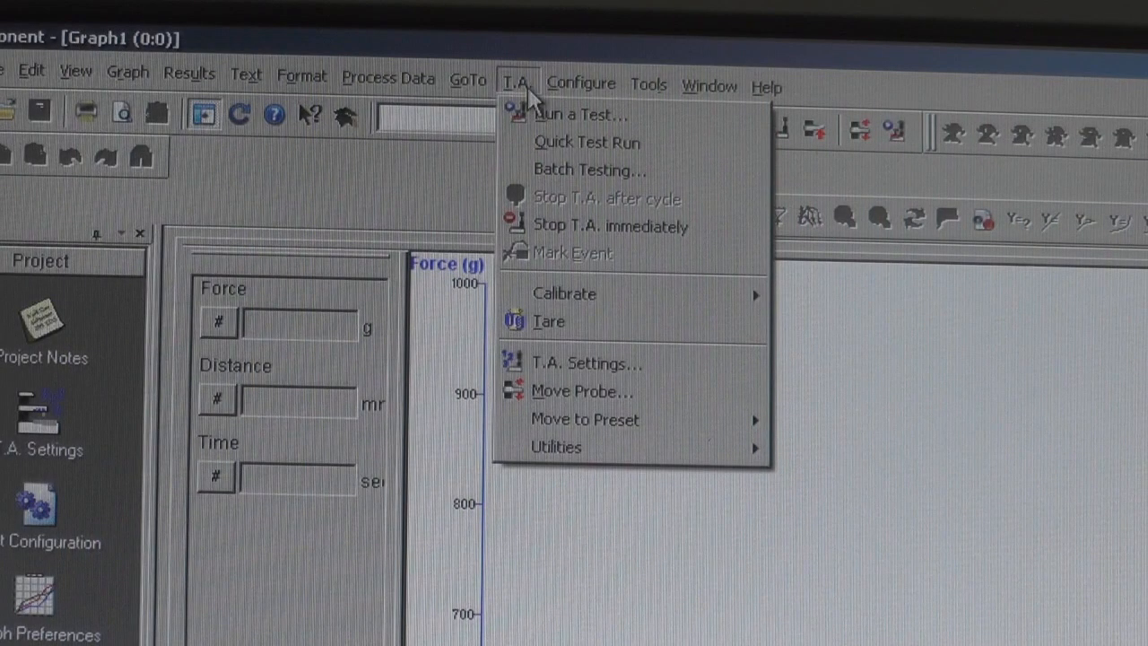
{"action": "mouse_move", "coordinate": [574, 391]}
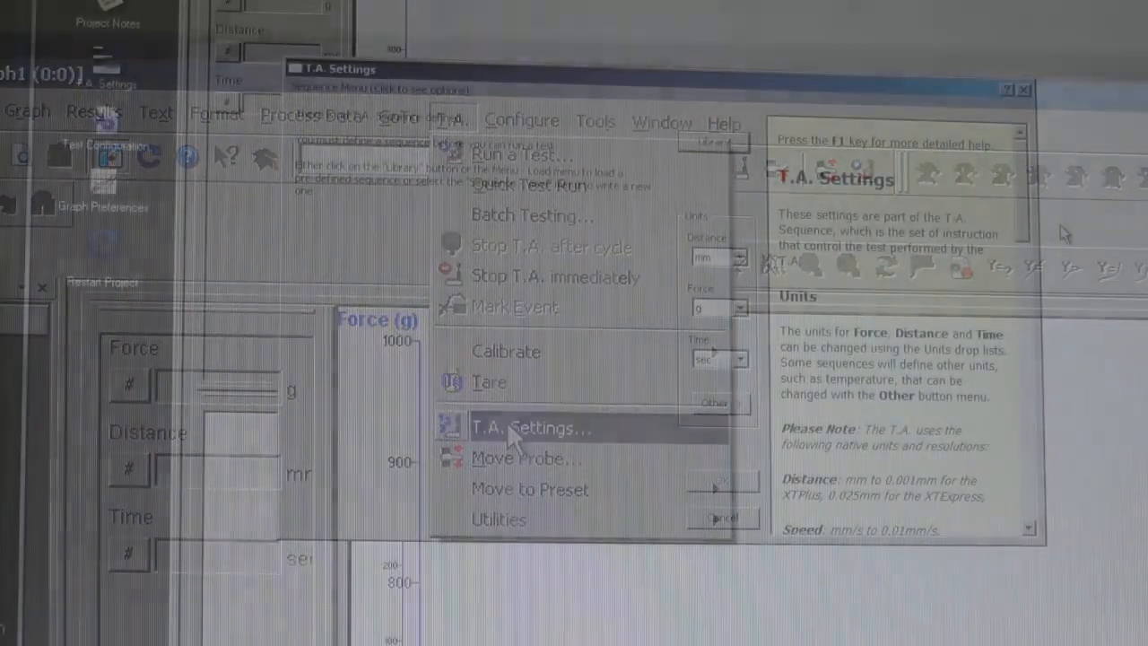
- Accept T.A. Settings: compression mode, 1/2/10 mm/sec speeds, 5 mm distance, 5 g trigger
{"action": "left_click", "coordinate": [530, 426]}
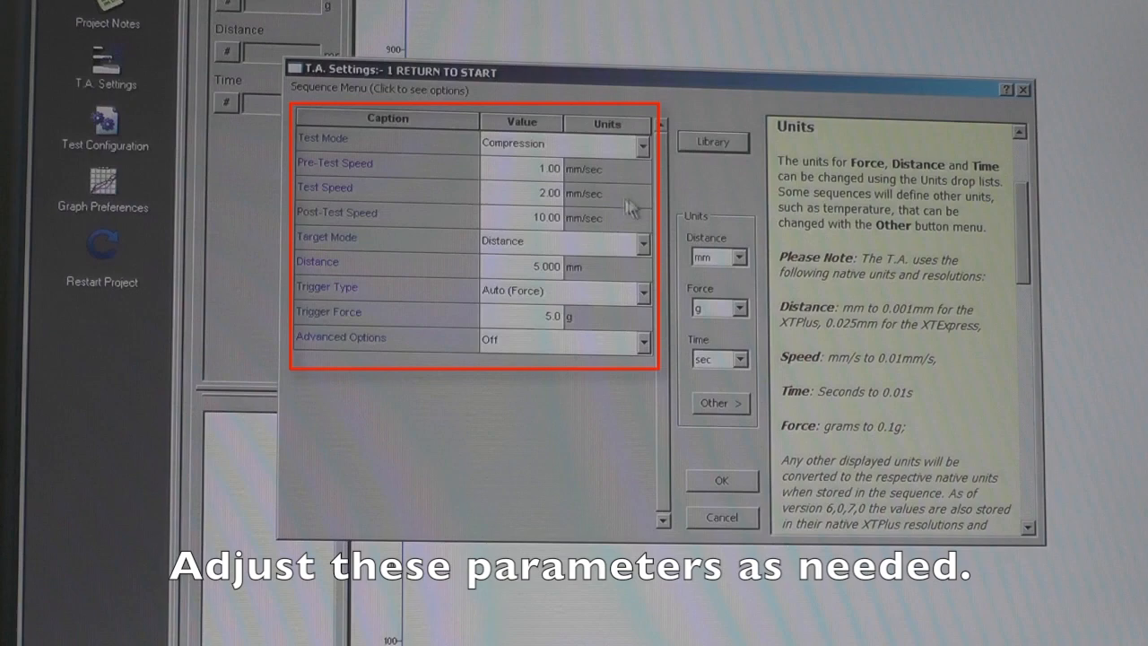
{"action": "left_click", "coordinate": [516, 82]}
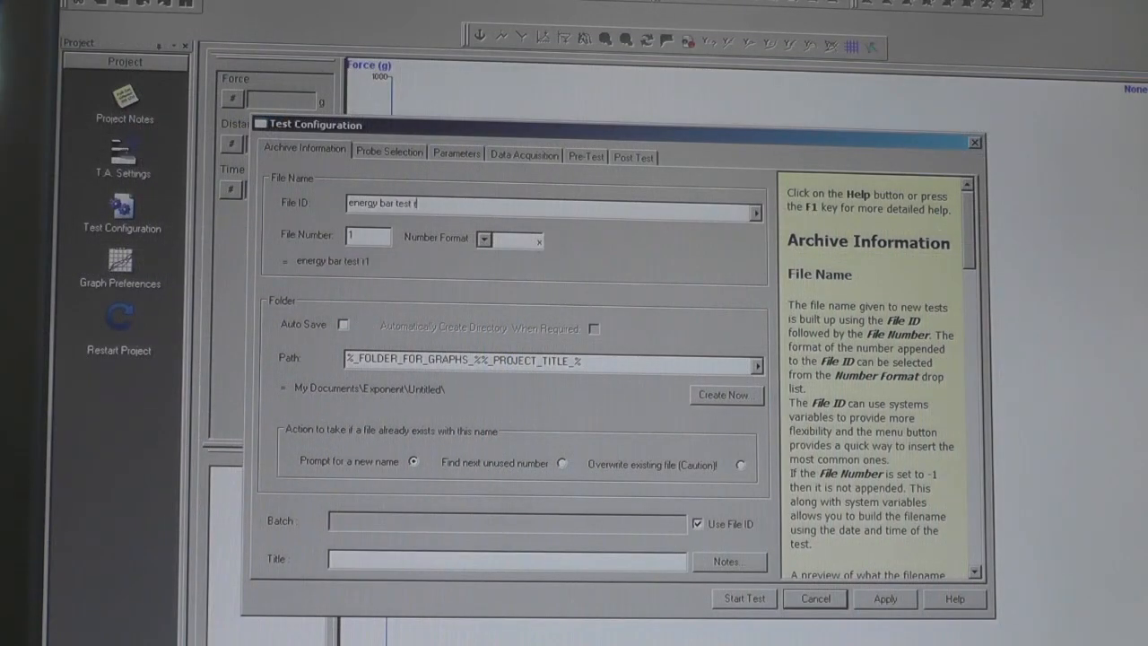
- Enter File ID 'energy bar test' and run the compression test
{"action": "type", "text": "un"}
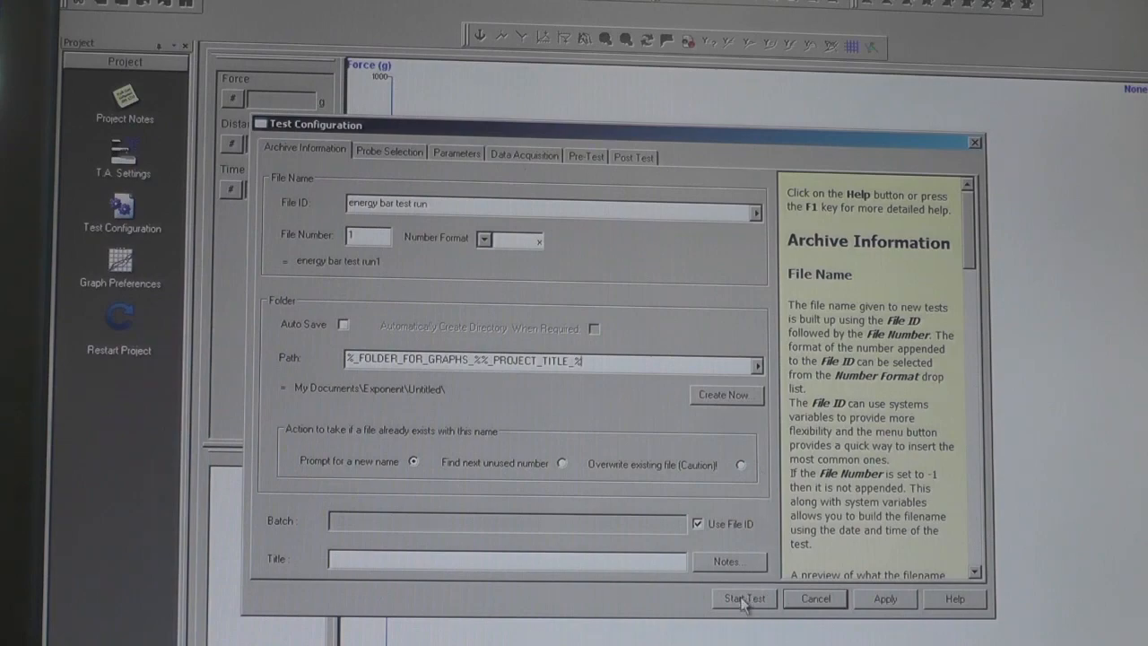
{"action": "left_click", "coordinate": [744, 598]}
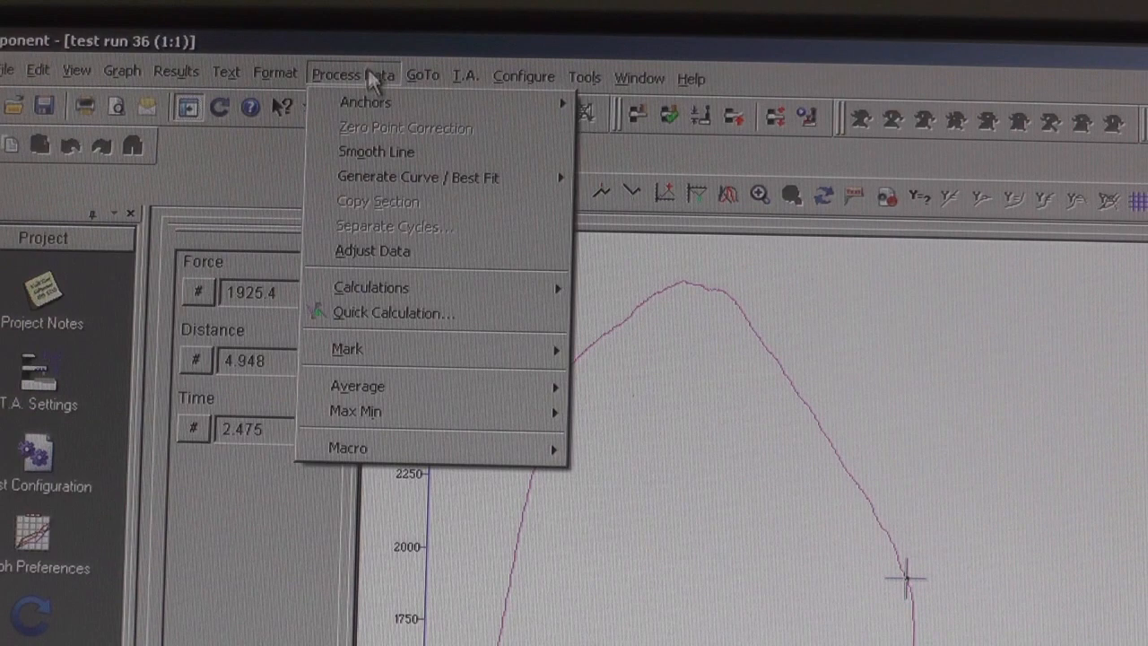
{"action": "mouse_move", "coordinate": [386, 101]}
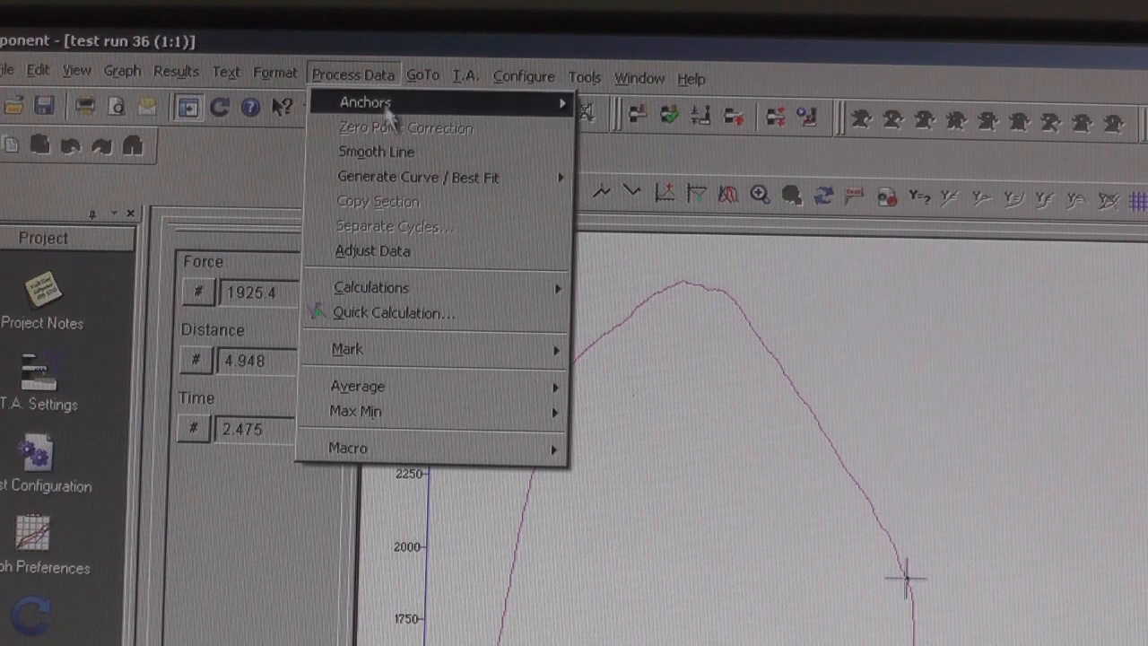
{"action": "mouse_move", "coordinate": [435, 313]}
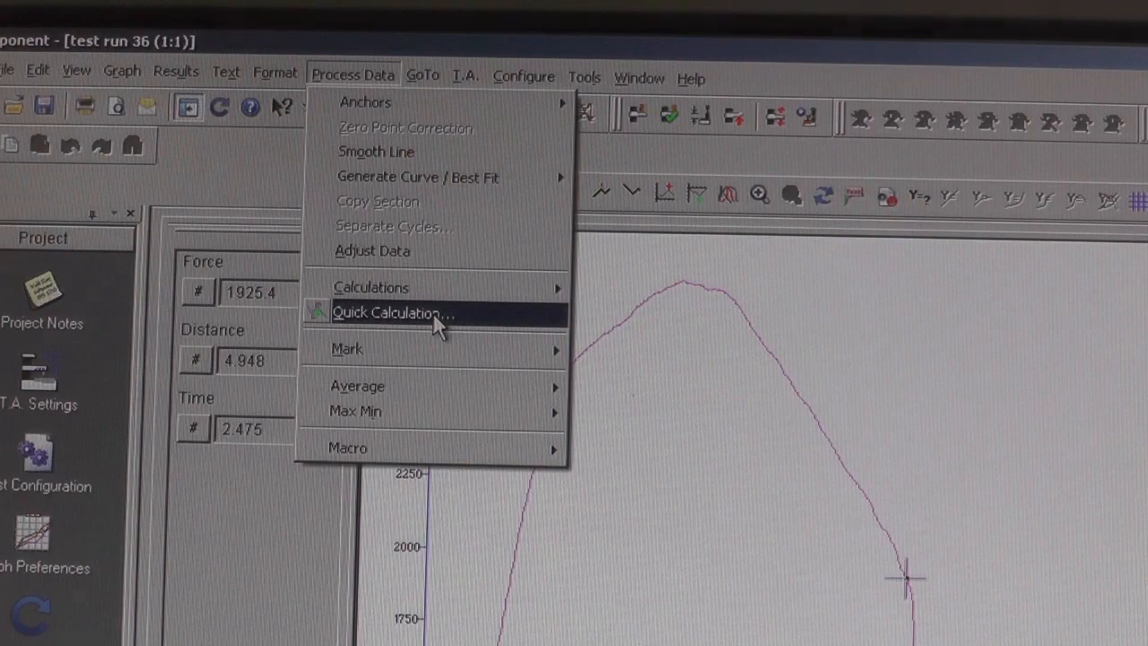
- Run a Quick Calculation of Peak Positive Force on the test run 36 curve
{"action": "left_click", "coordinate": [391, 312]}
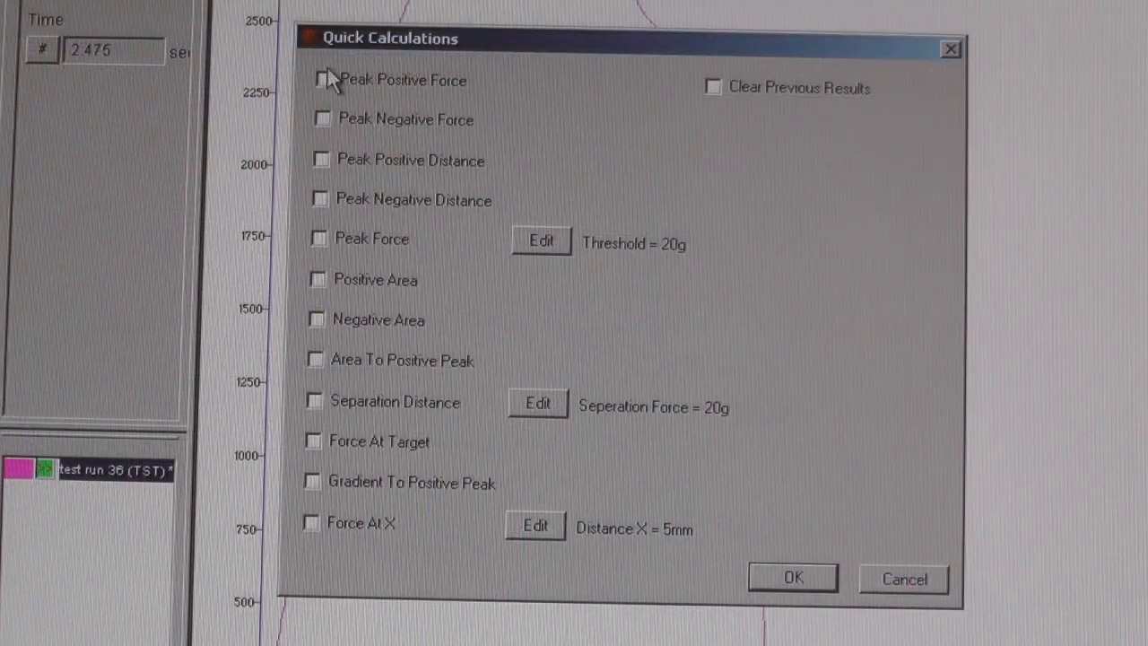
{"action": "left_click", "coordinate": [322, 79]}
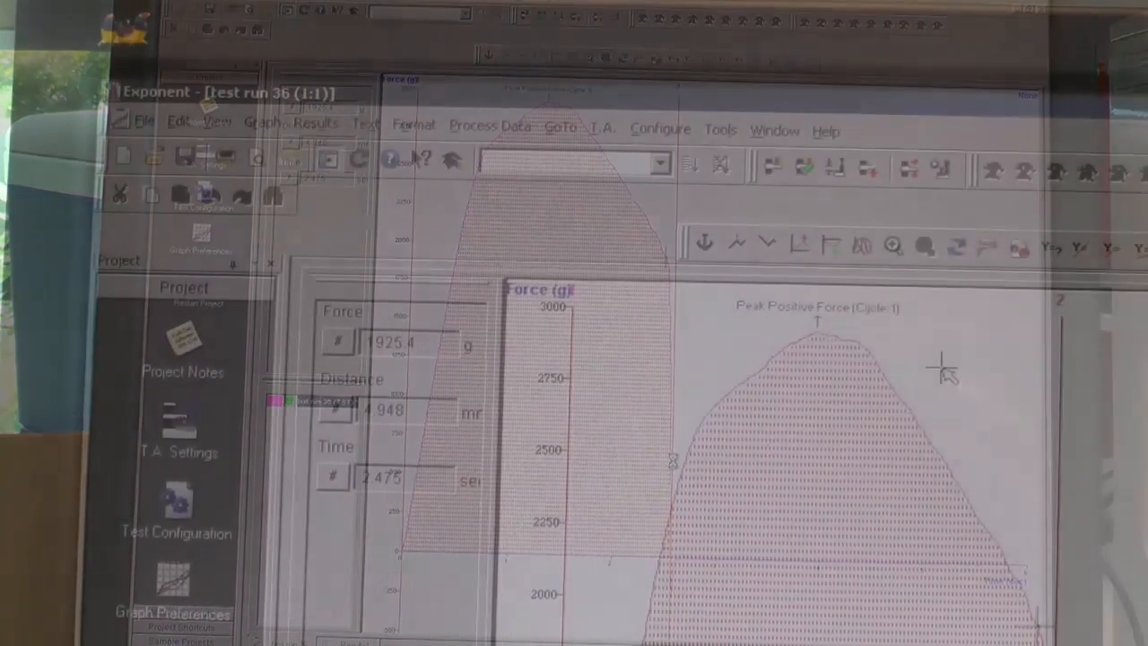
- Open Save As for the graph with the name 'test run 36' as Graph (*.ARC)
{"action": "left_click", "coordinate": [144, 121]}
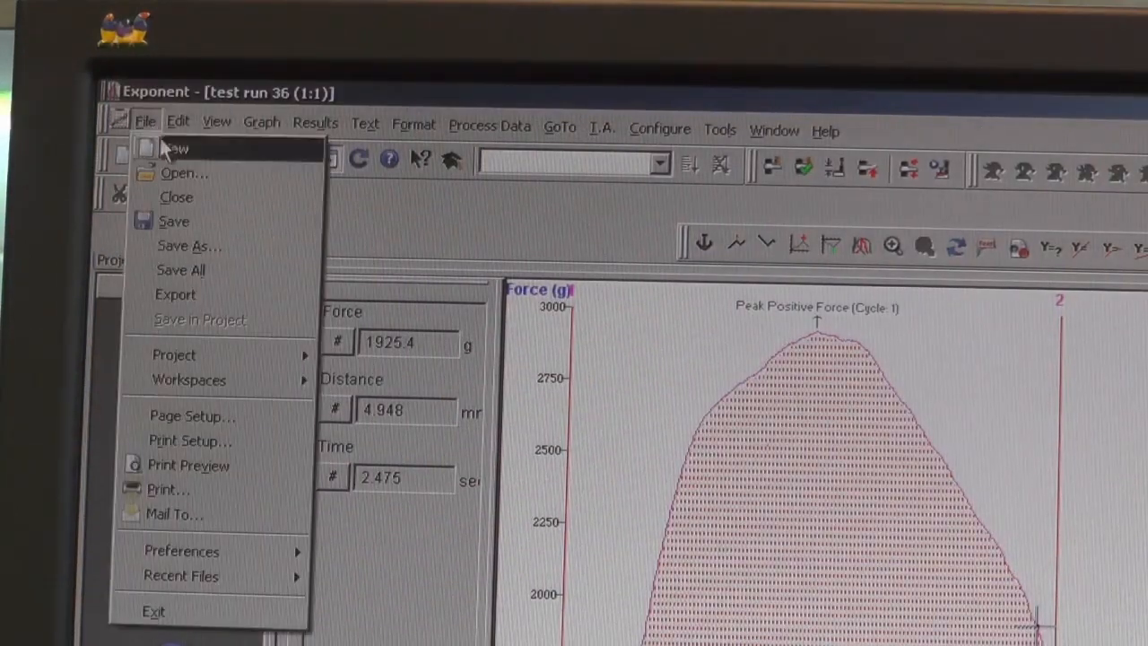
{"action": "mouse_move", "coordinate": [188, 246]}
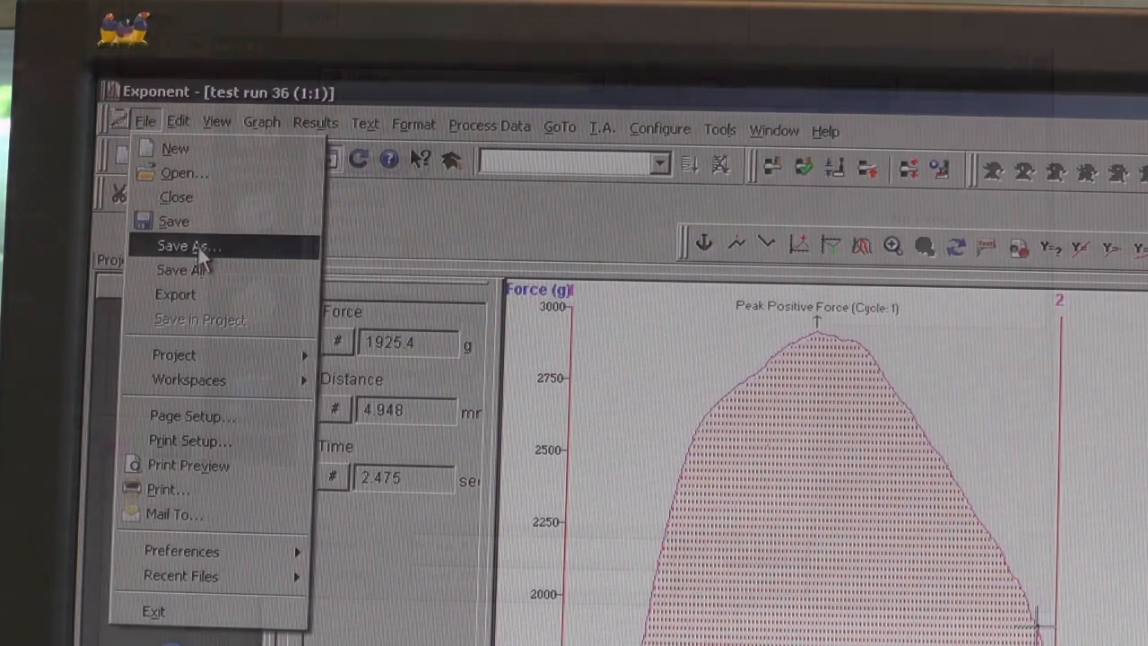
{"action": "left_click", "coordinate": [186, 245]}
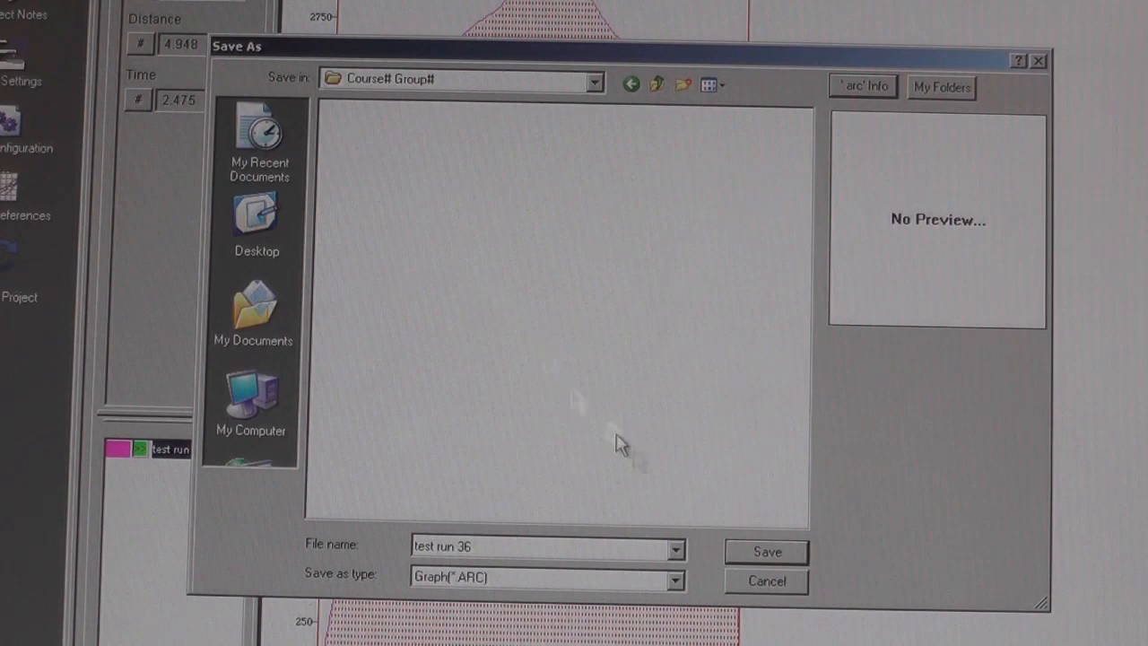
{"action": "mouse_move", "coordinate": [758, 570]}
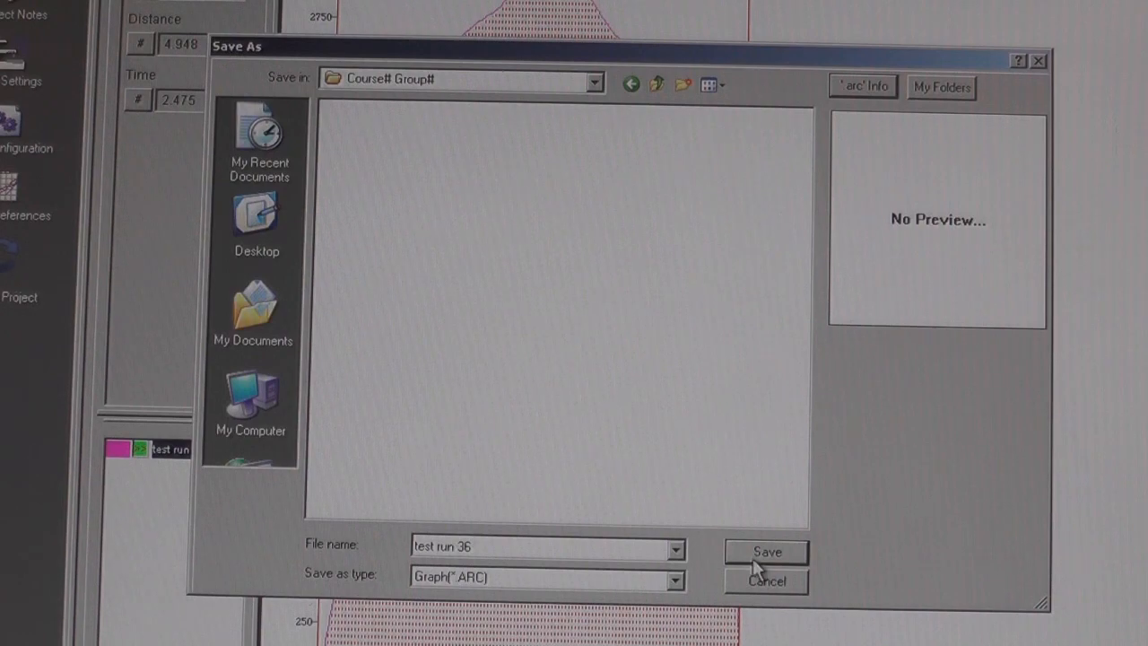